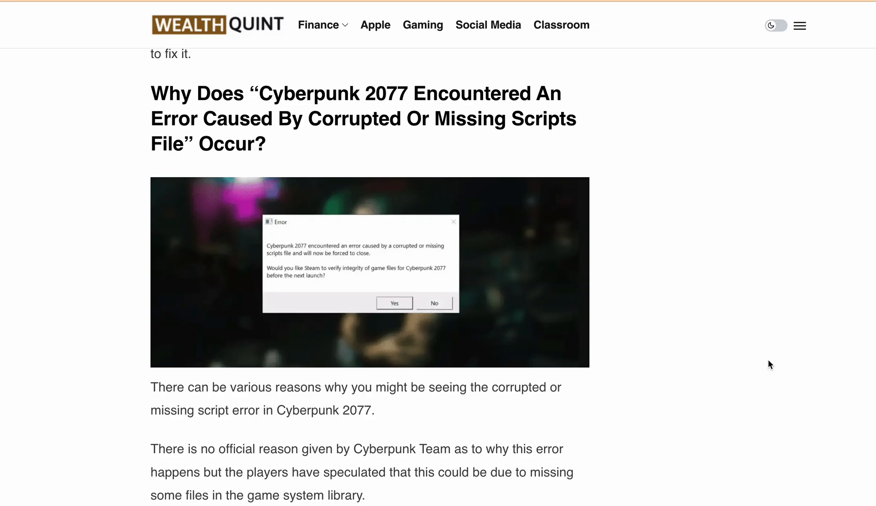
pyautogui.scroll(-3)
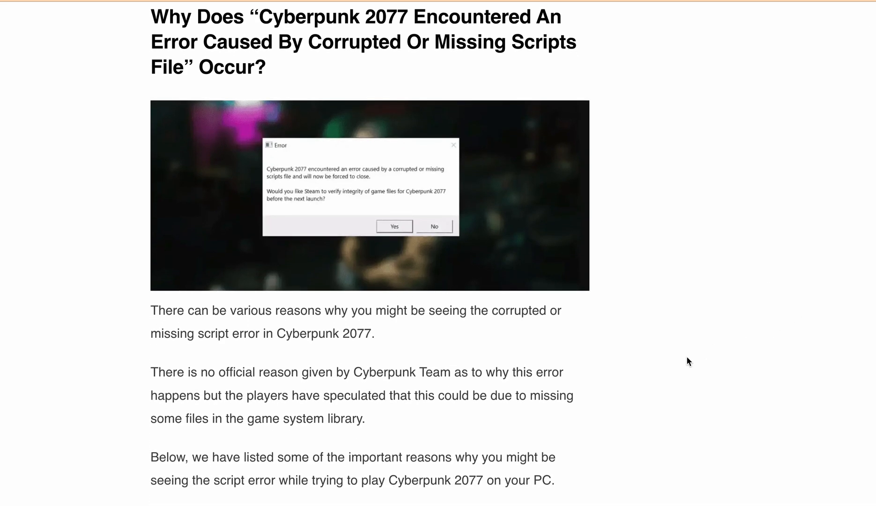
pyautogui.moveTo(633, 359)
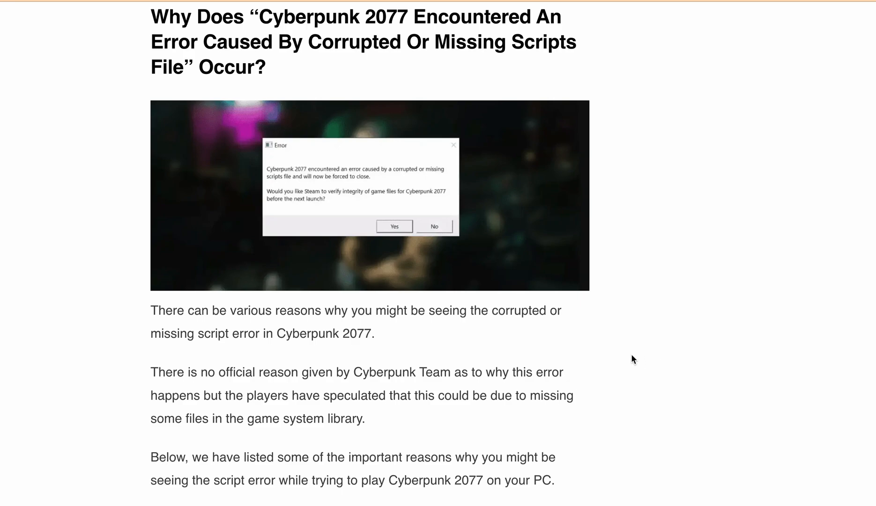
pyautogui.scroll(-3)
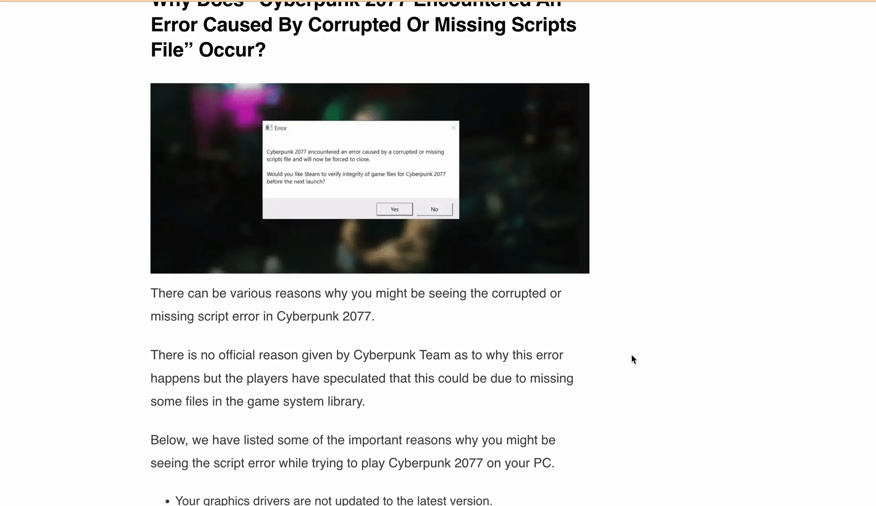
pyautogui.scroll(-3)
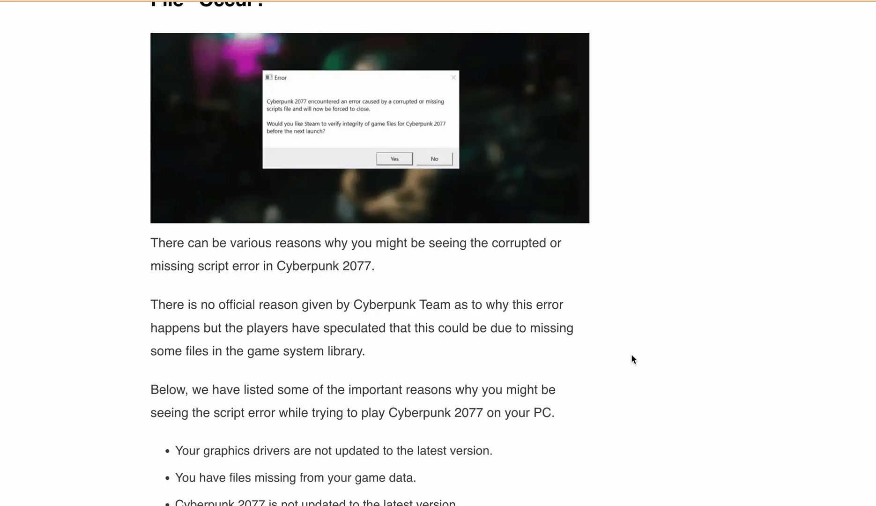
pyautogui.moveTo(627, 318)
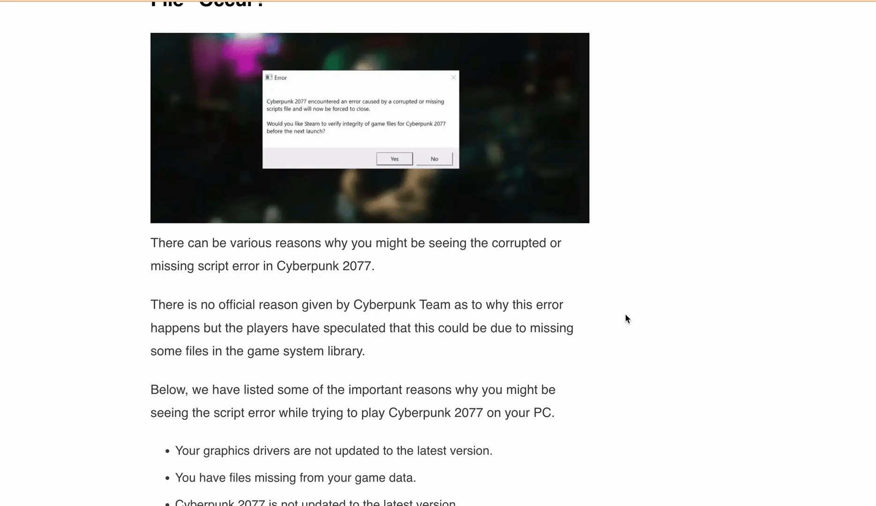
pyautogui.scroll(-3)
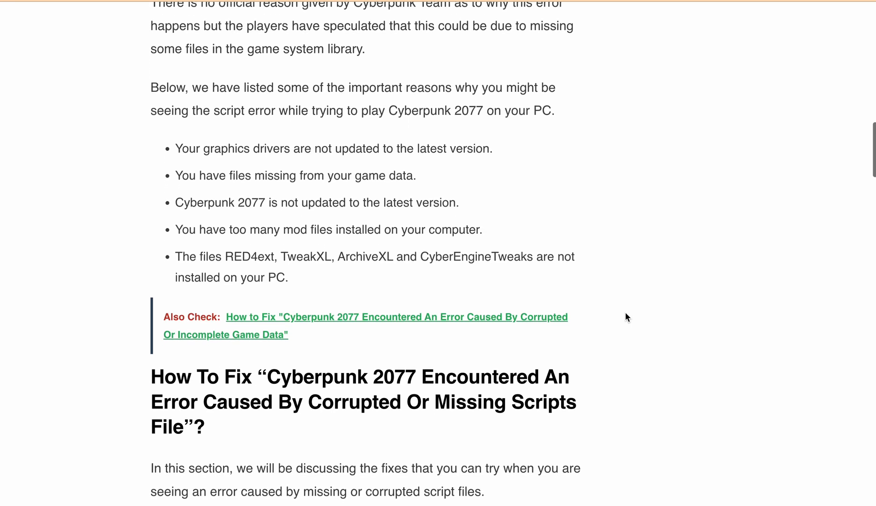
pyautogui.scroll(-3)
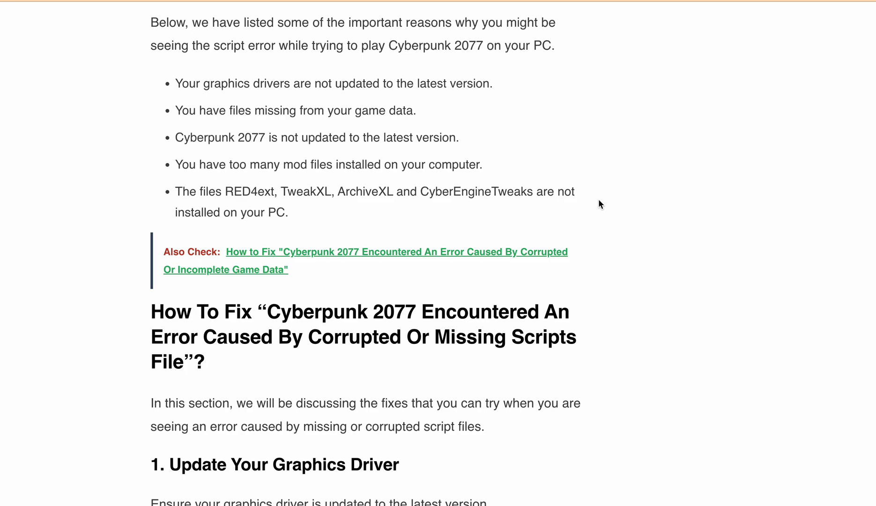
pyautogui.scroll(-3)
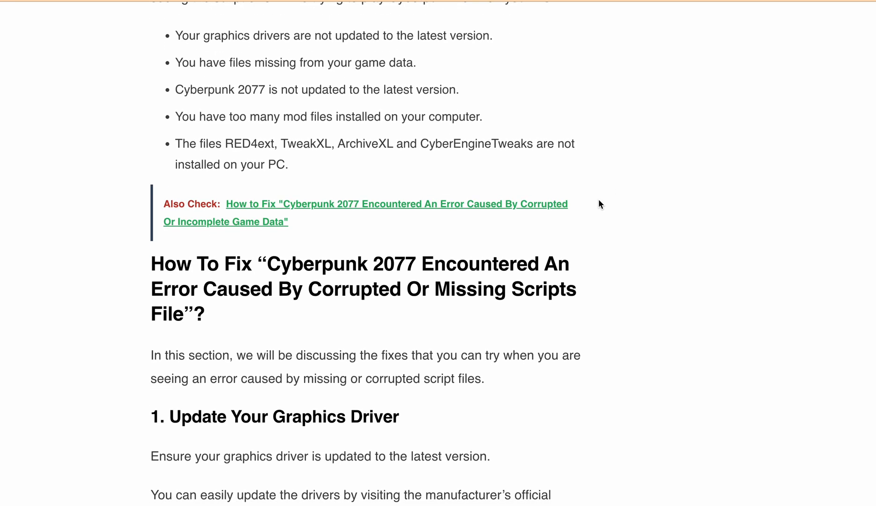
pyautogui.scroll(-3)
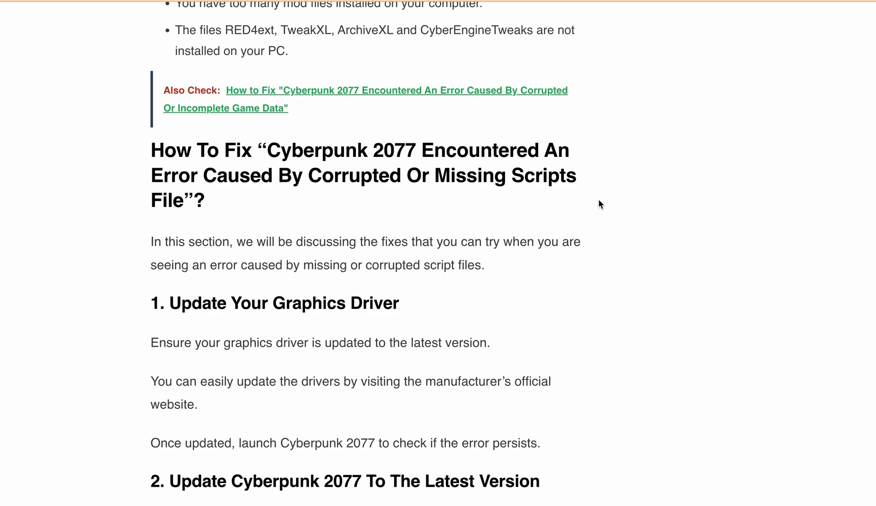
pyautogui.scroll(-3)
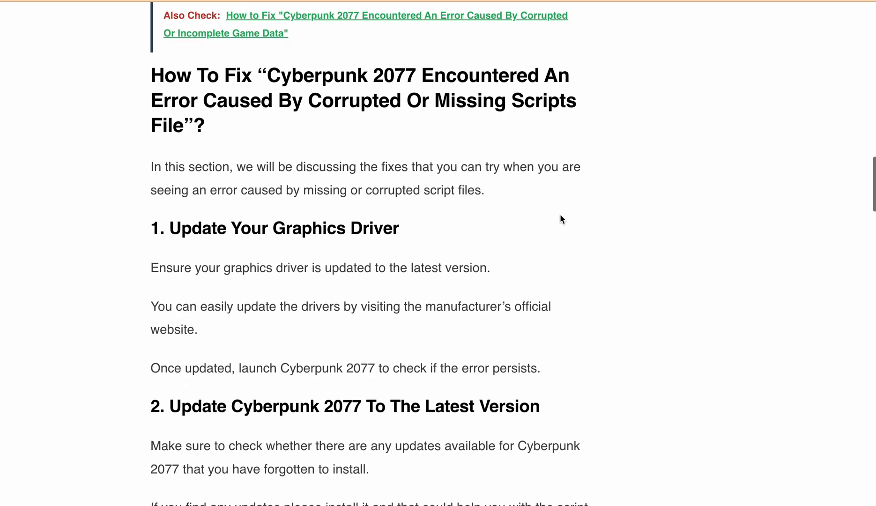
pyautogui.scroll(-3)
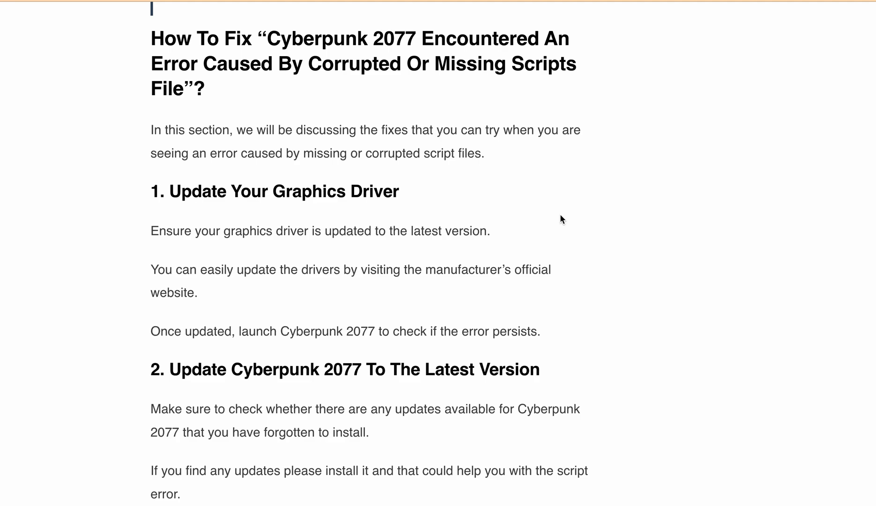
pyautogui.scroll(-3)
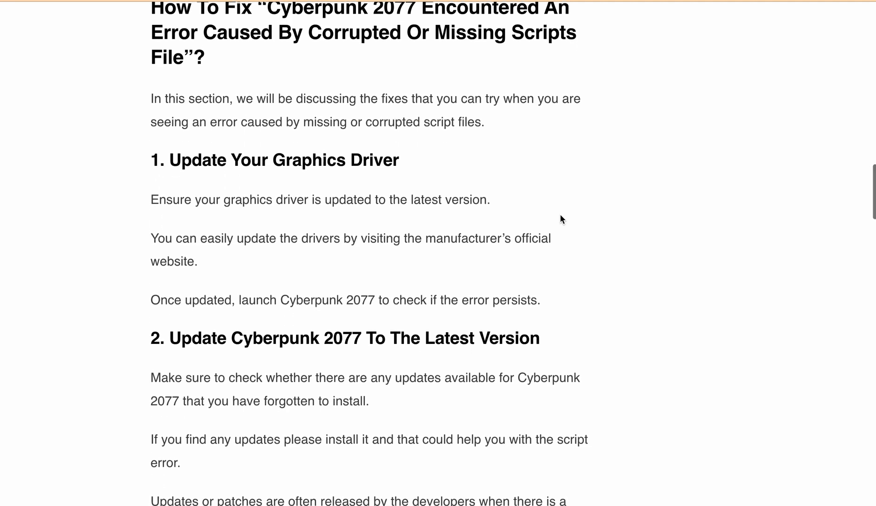
pyautogui.scroll(-3)
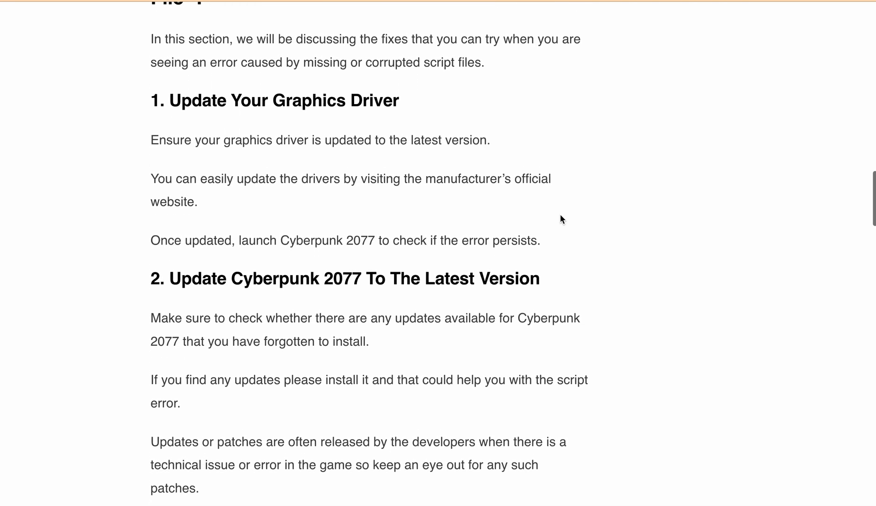
pyautogui.scroll(-3)
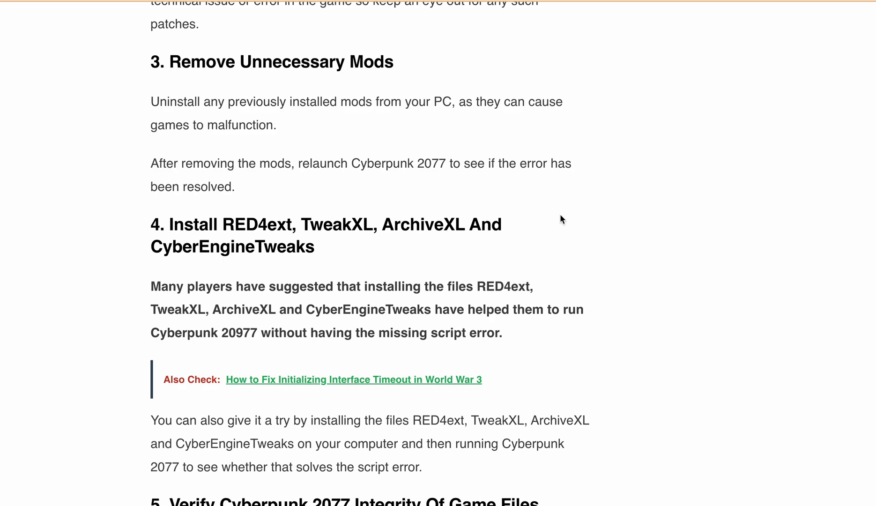
pyautogui.moveTo(582, 250)
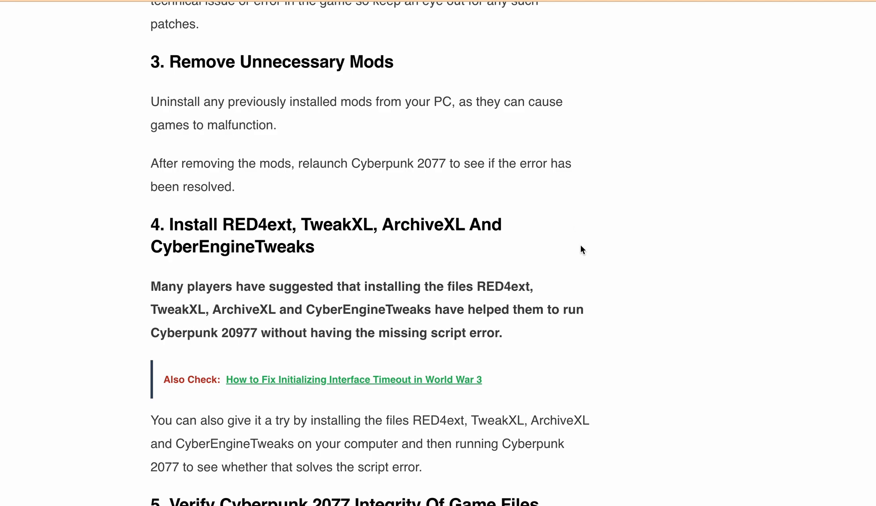
pyautogui.scroll(-3)
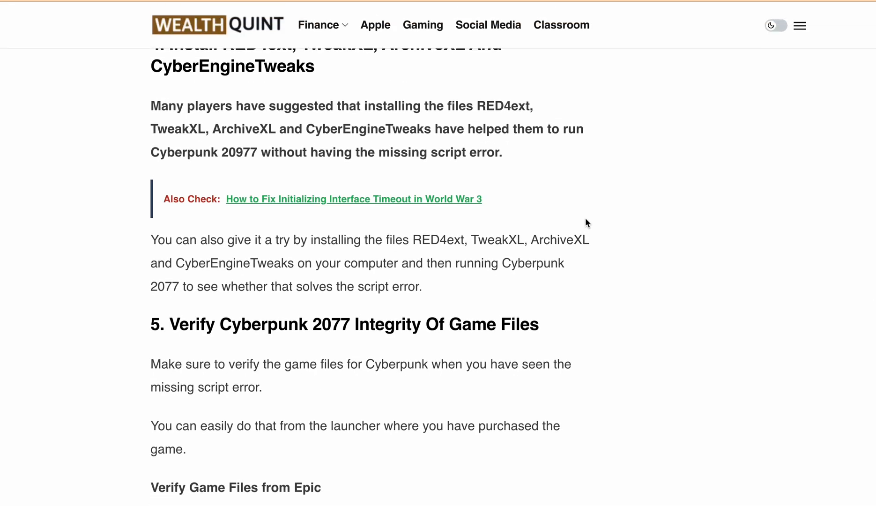
pyautogui.scroll(-3)
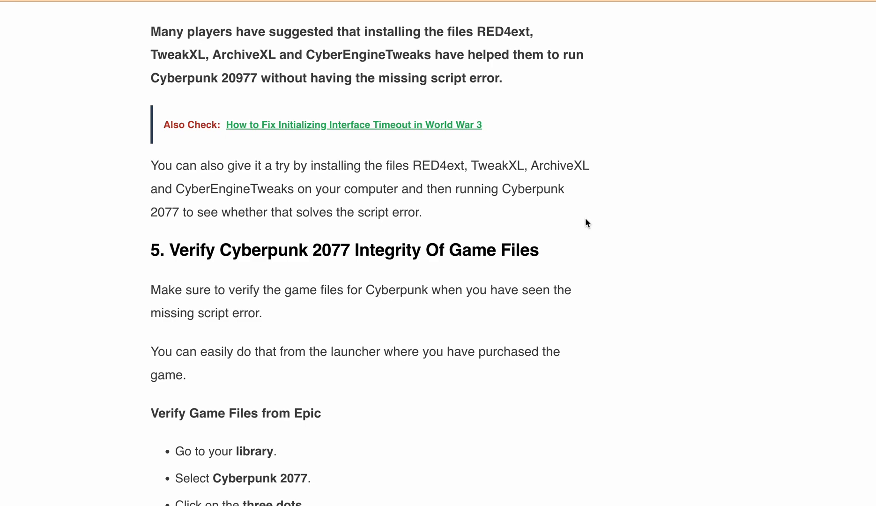
pyautogui.scroll(-3)
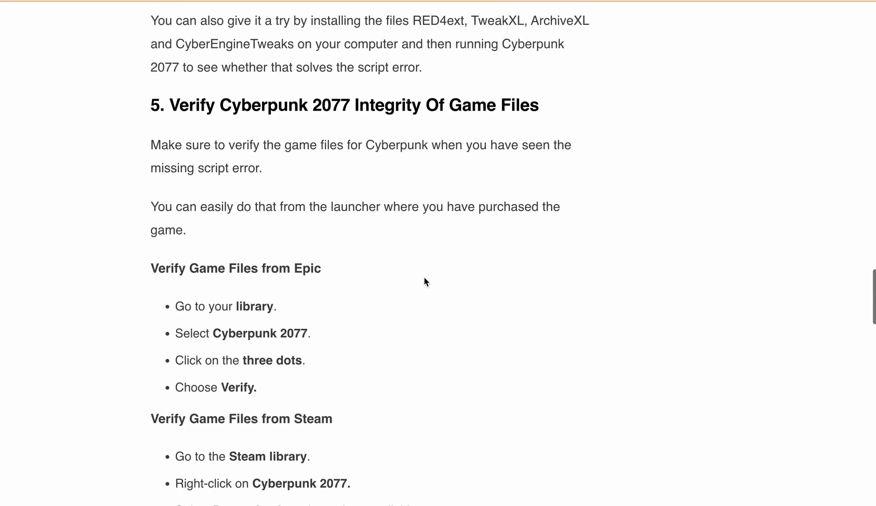
pyautogui.scroll(-3)
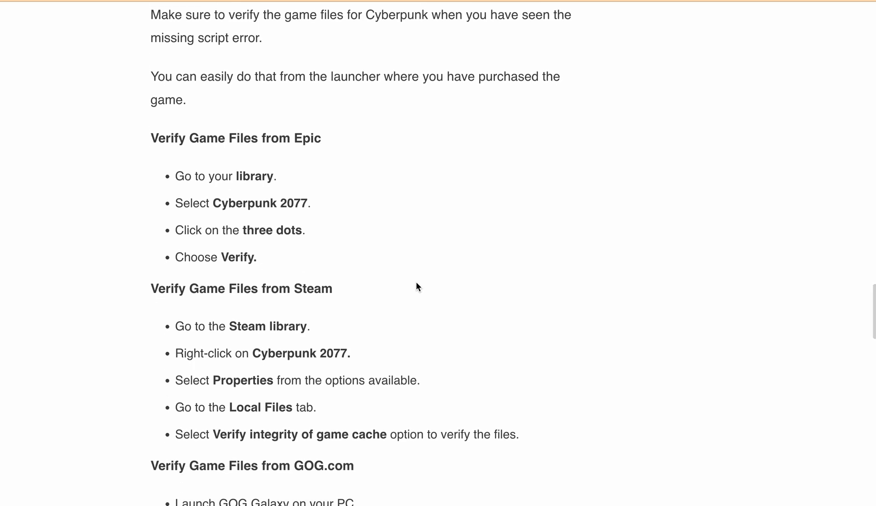
pyautogui.moveTo(486, 237)
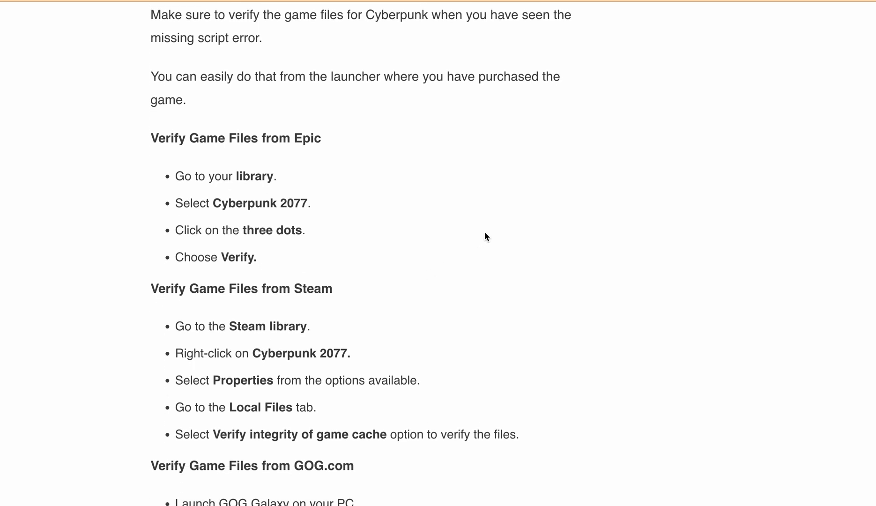
pyautogui.scroll(-3)
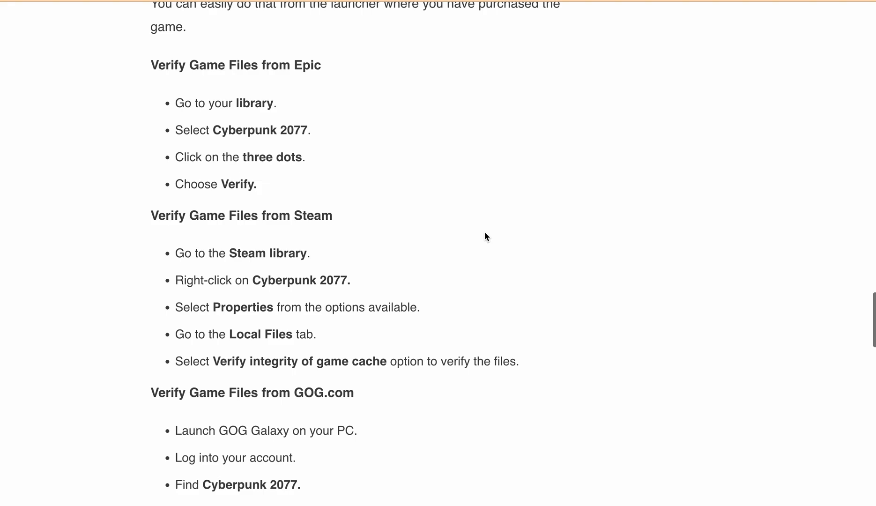
pyautogui.scroll(-3)
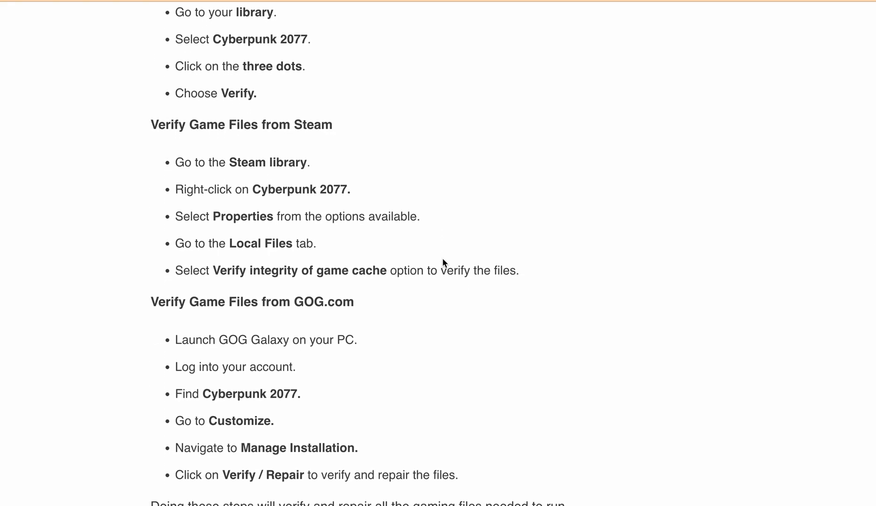
pyautogui.moveTo(472, 218)
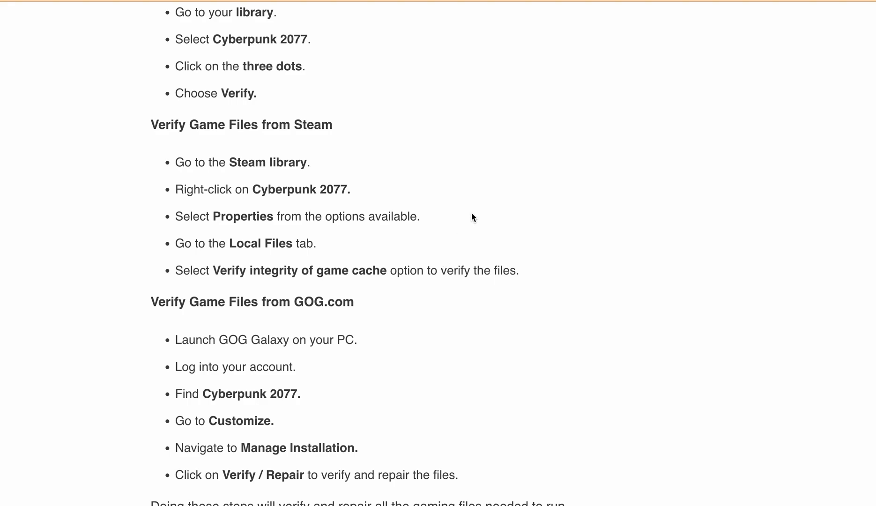
pyautogui.moveTo(468, 245)
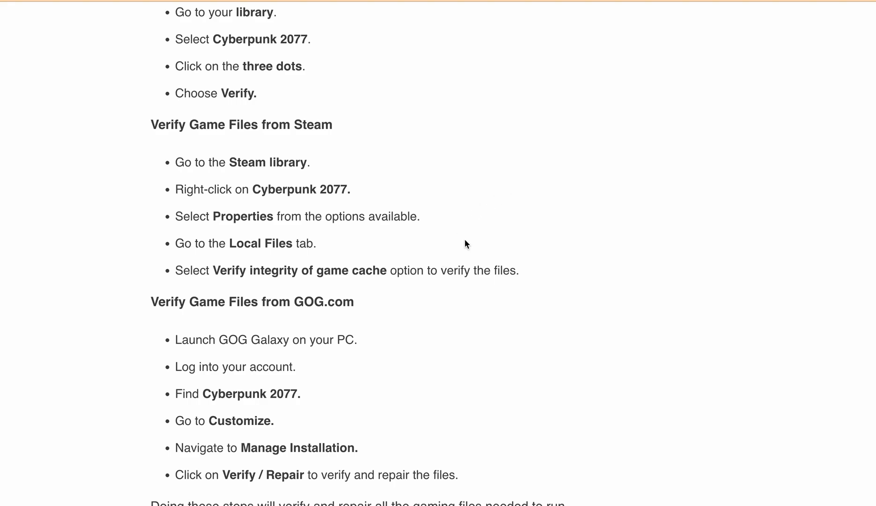
pyautogui.scroll(-3)
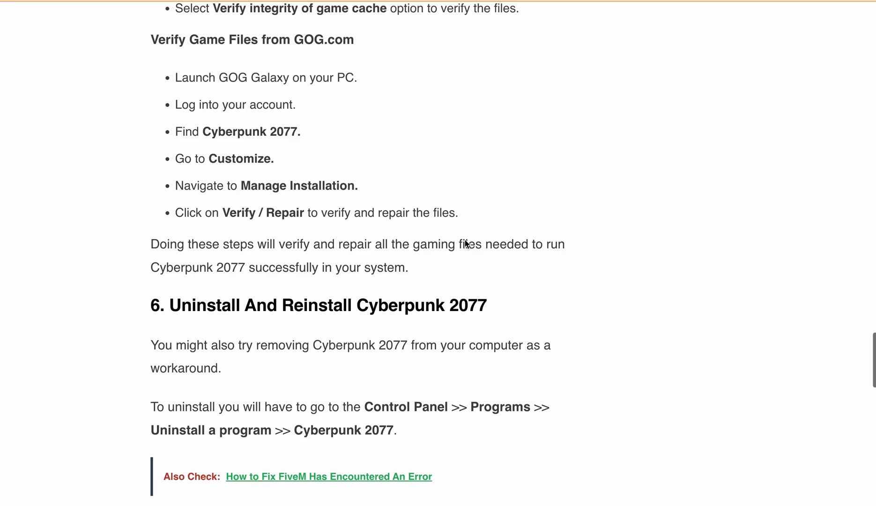
pyautogui.scroll(-3)
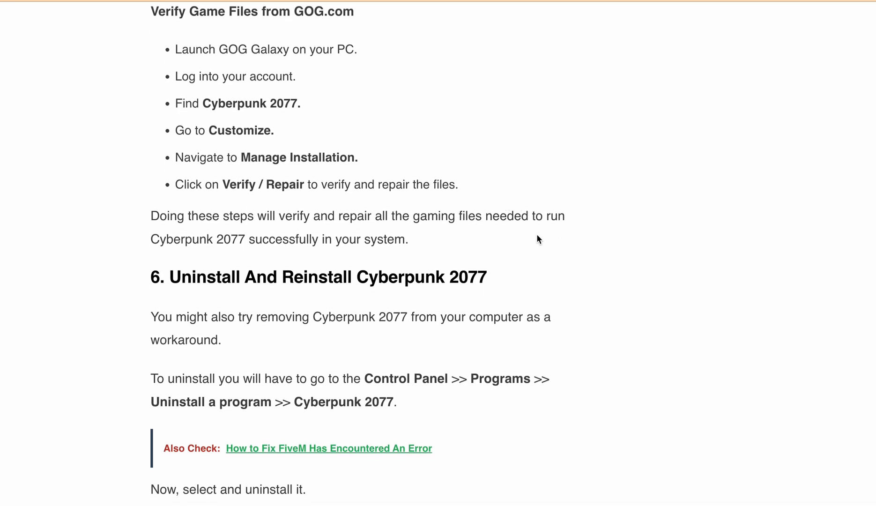
pyautogui.scroll(-3)
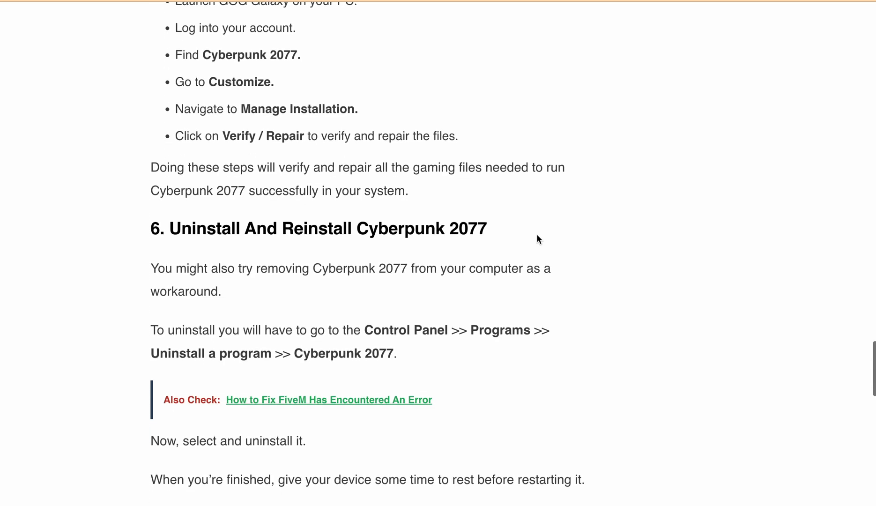
pyautogui.scroll(-3)
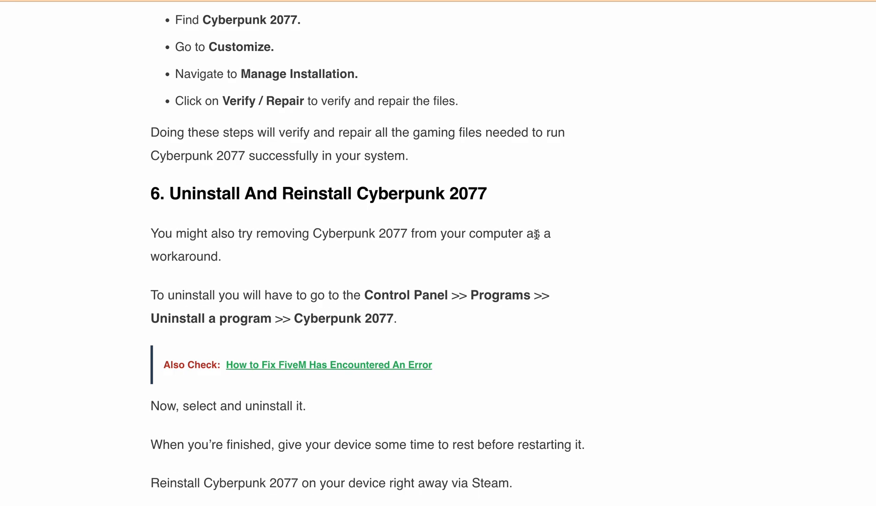
pyautogui.scroll(-3)
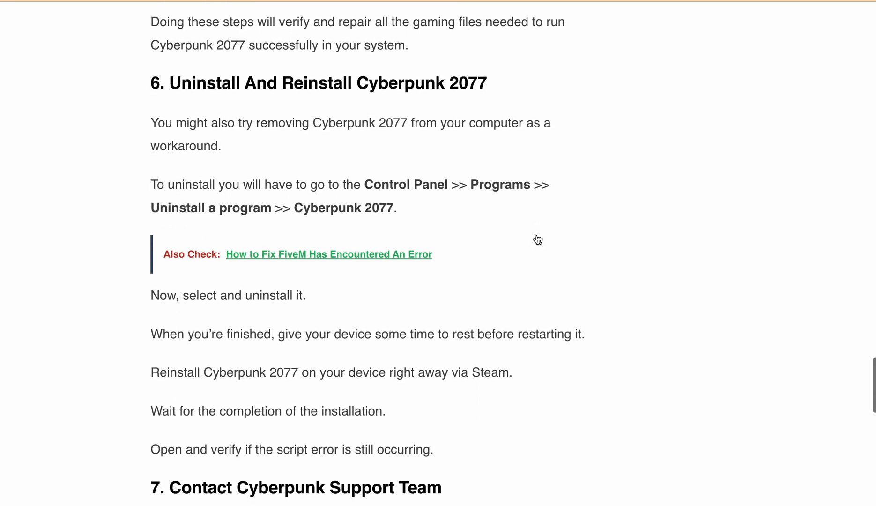
pyautogui.scroll(-3)
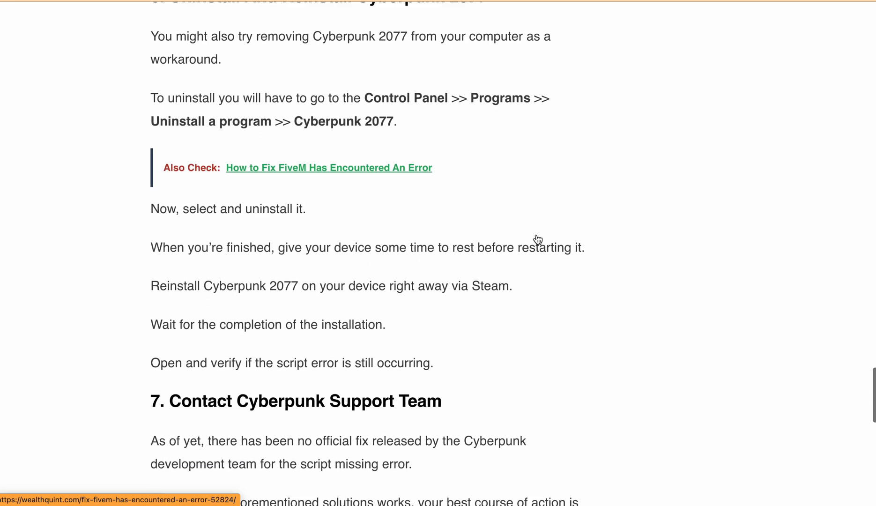
pyautogui.scroll(-3)
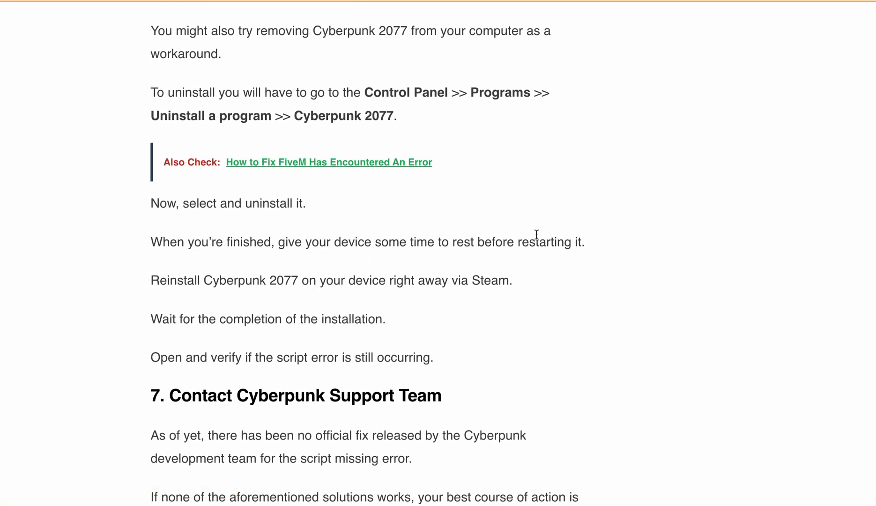
pyautogui.scroll(-3)
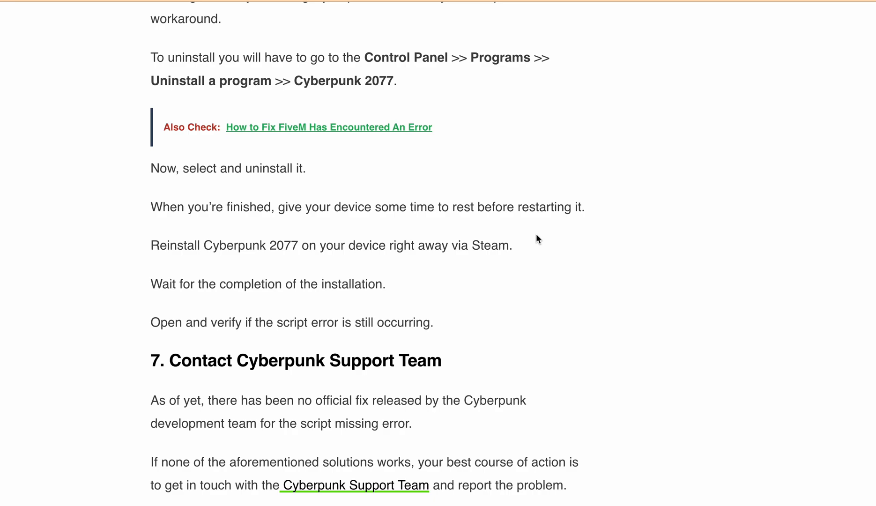
pyautogui.scroll(-3)
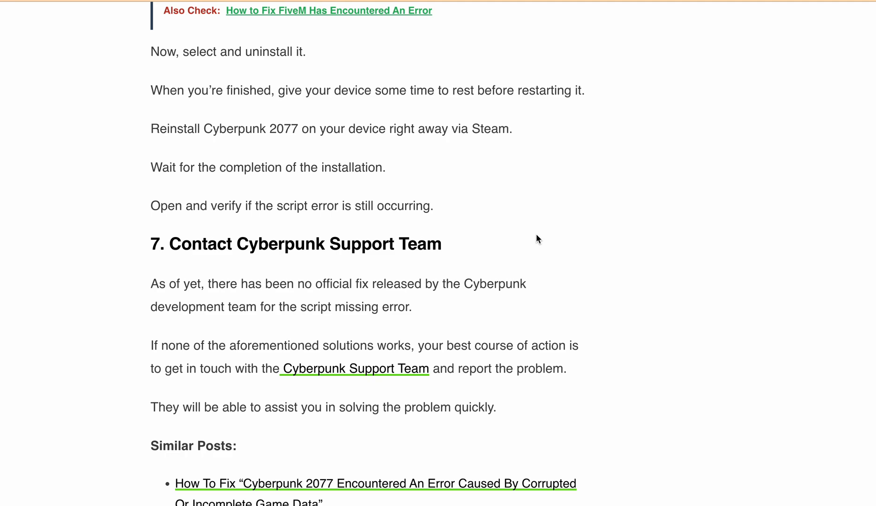
pyautogui.scroll(-3)
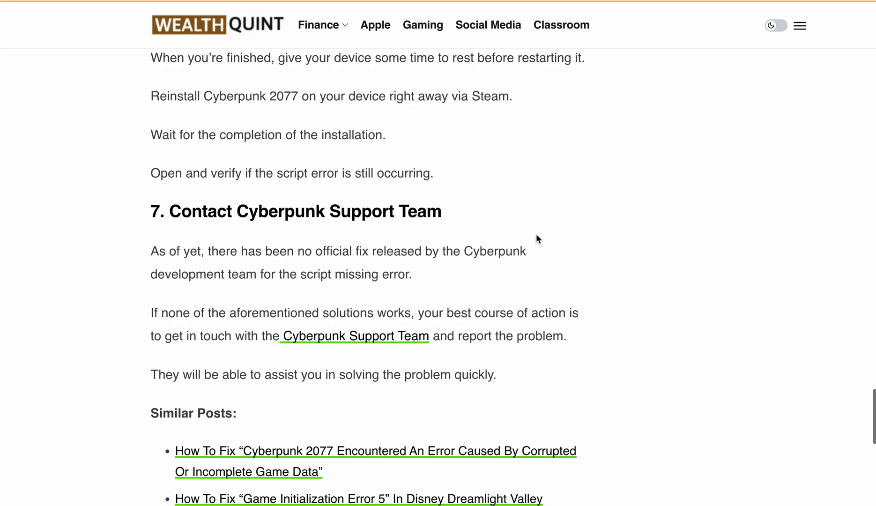
pyautogui.moveTo(544, 214)
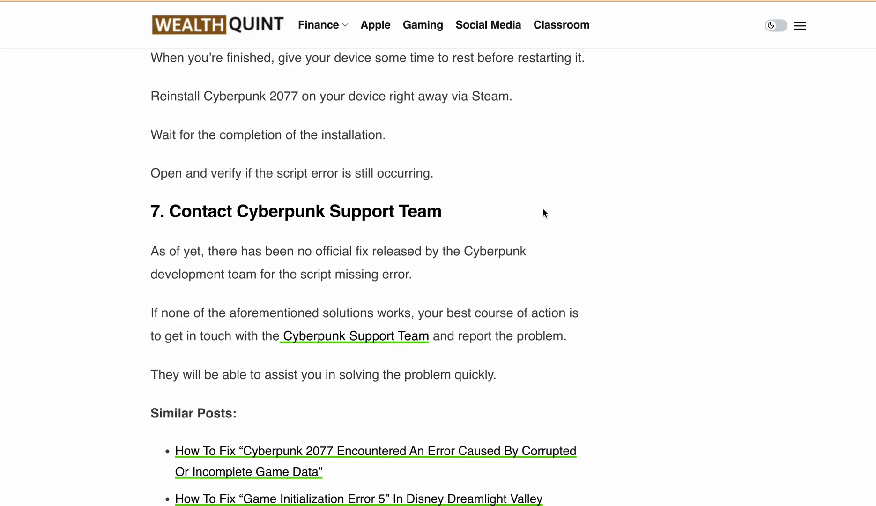
pyautogui.moveTo(476, 218)
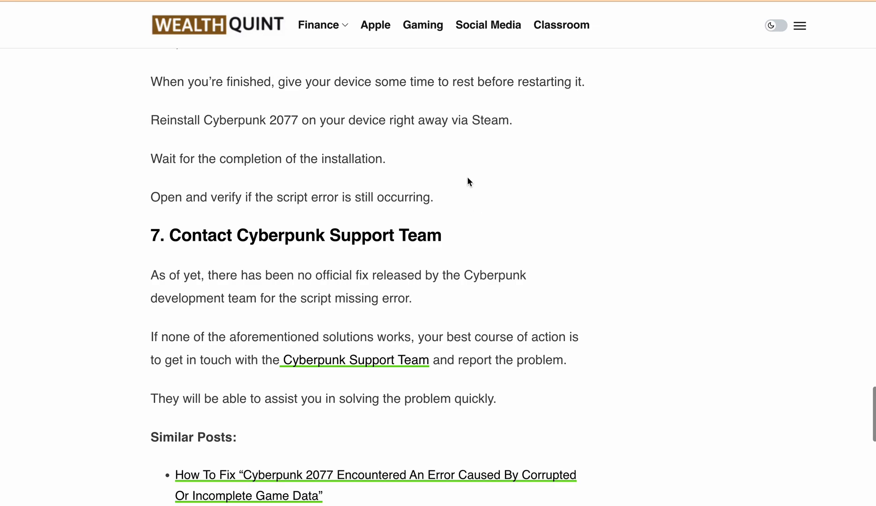
pyautogui.scroll(3)
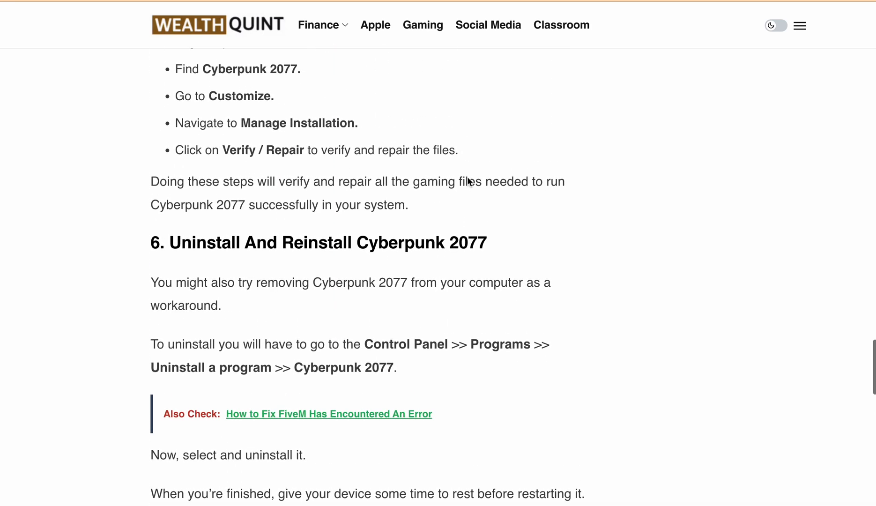
pyautogui.scroll(3)
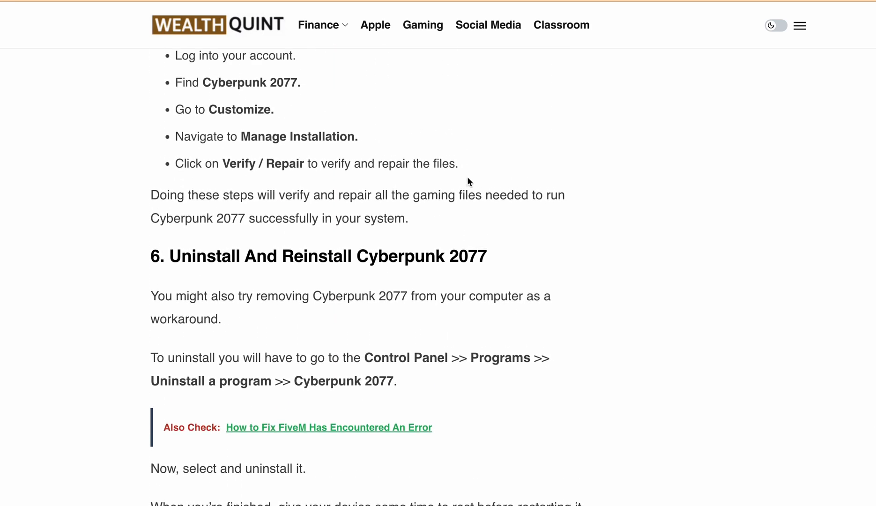
pyautogui.scroll(3)
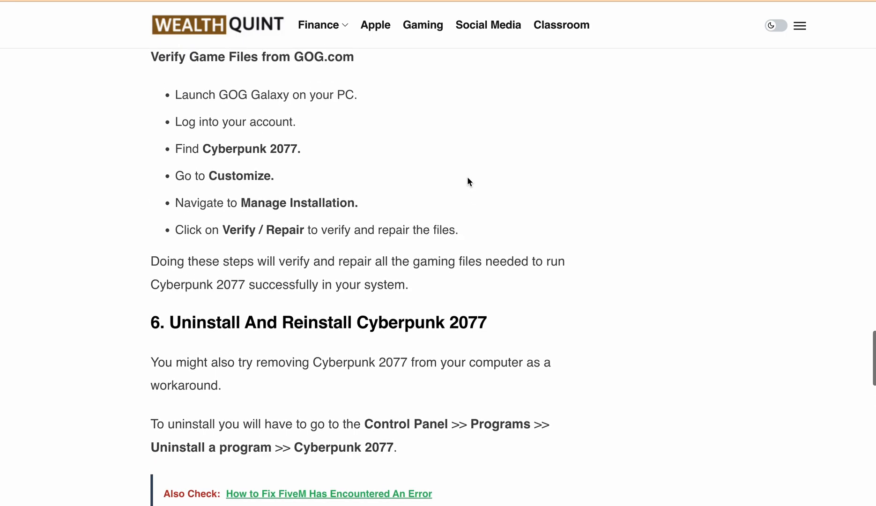
pyautogui.scroll(3)
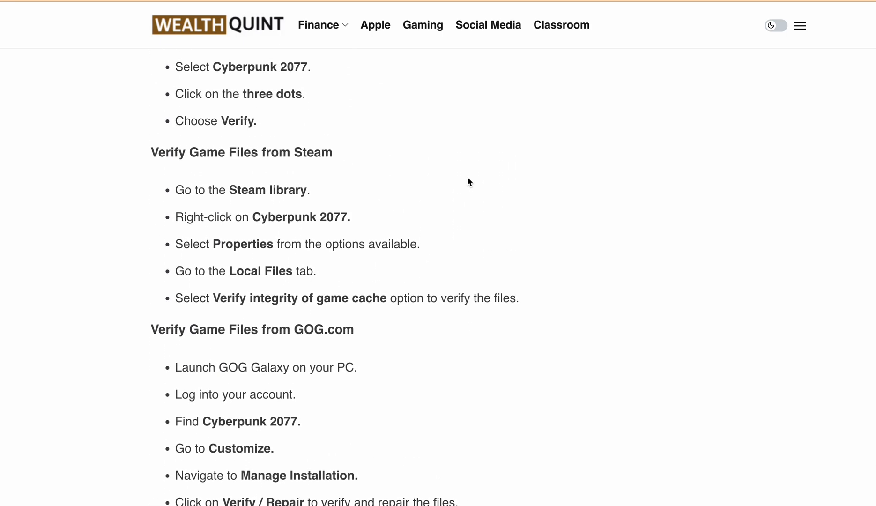
pyautogui.moveTo(488, 26)
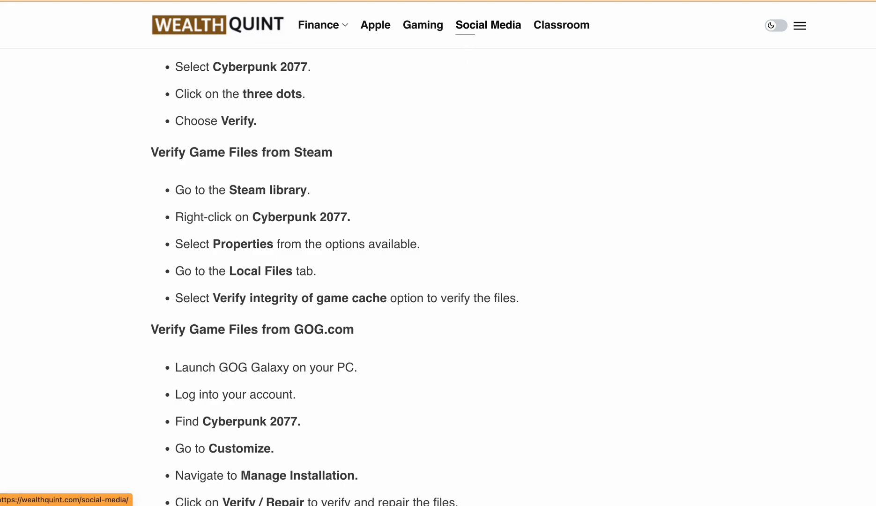